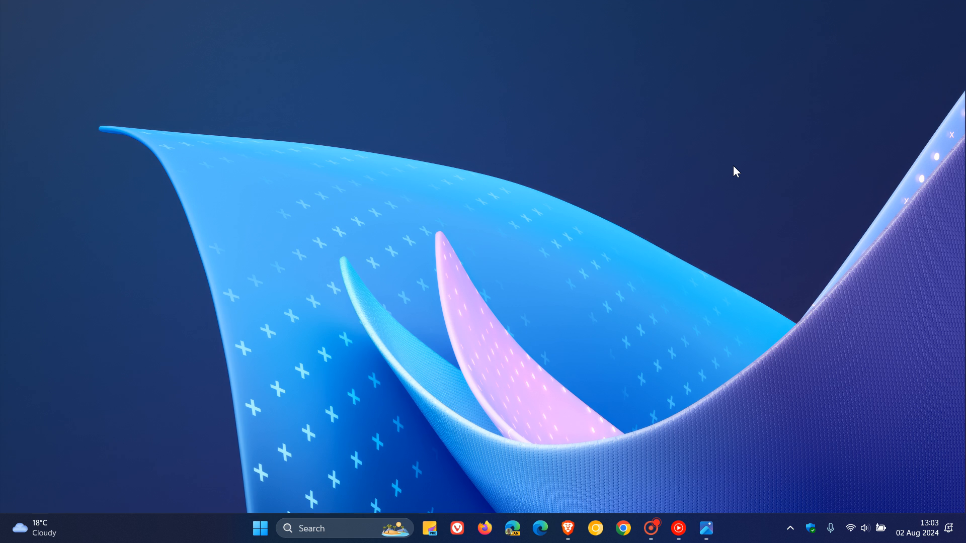
{"action": "mouse_move", "coordinate": [722, 453]}
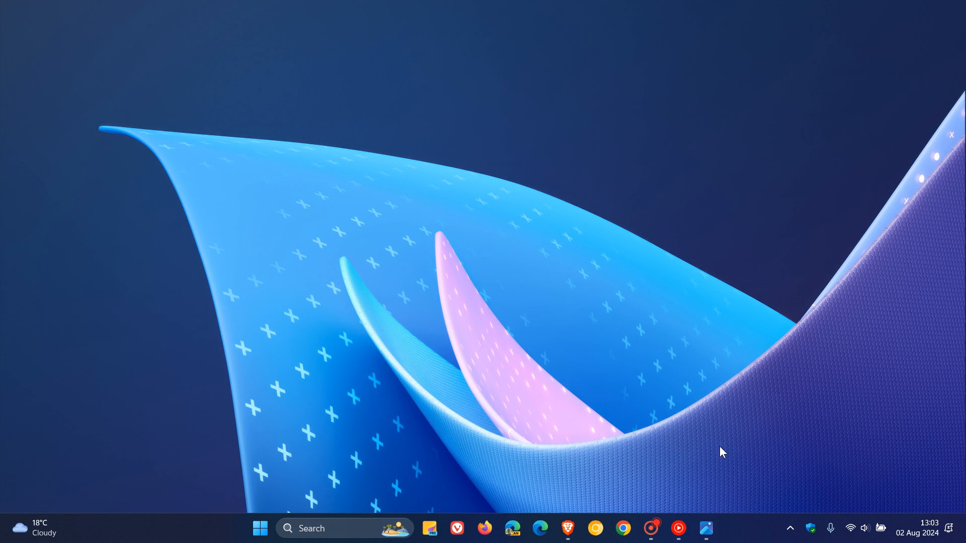
- Close the Photos viewer showing the StartAllBack block screenshot
{"action": "left_click", "coordinate": [706, 527]}
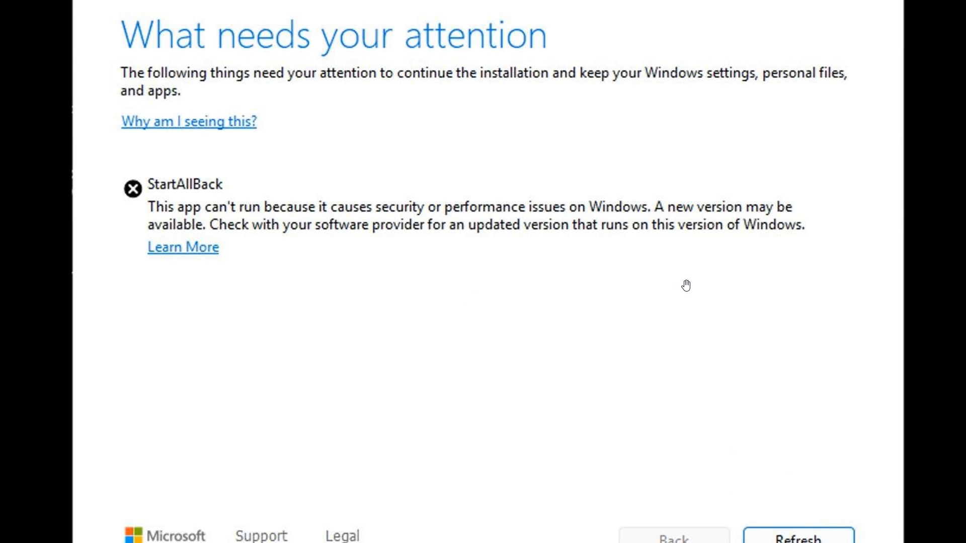
{"action": "mouse_move", "coordinate": [260, 234]}
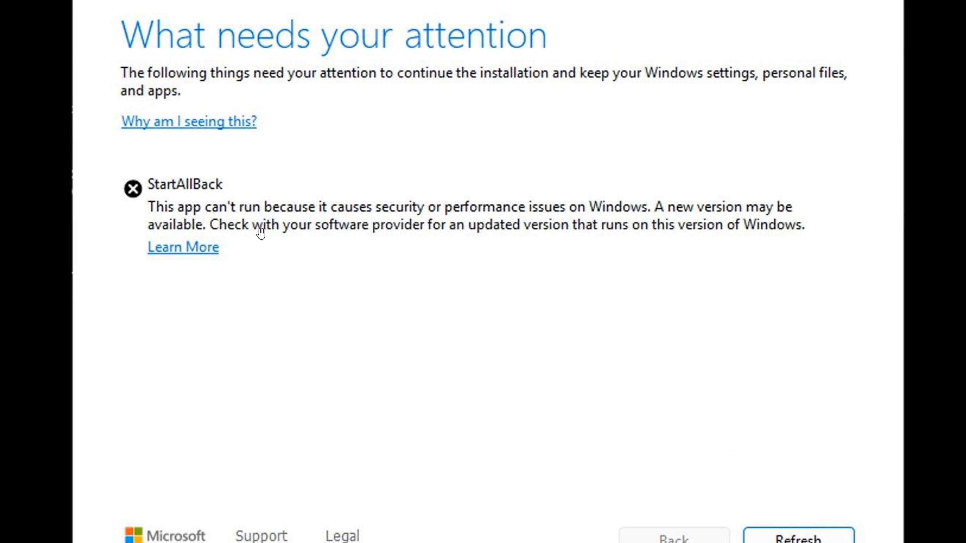
{"action": "mouse_move", "coordinate": [457, 276]}
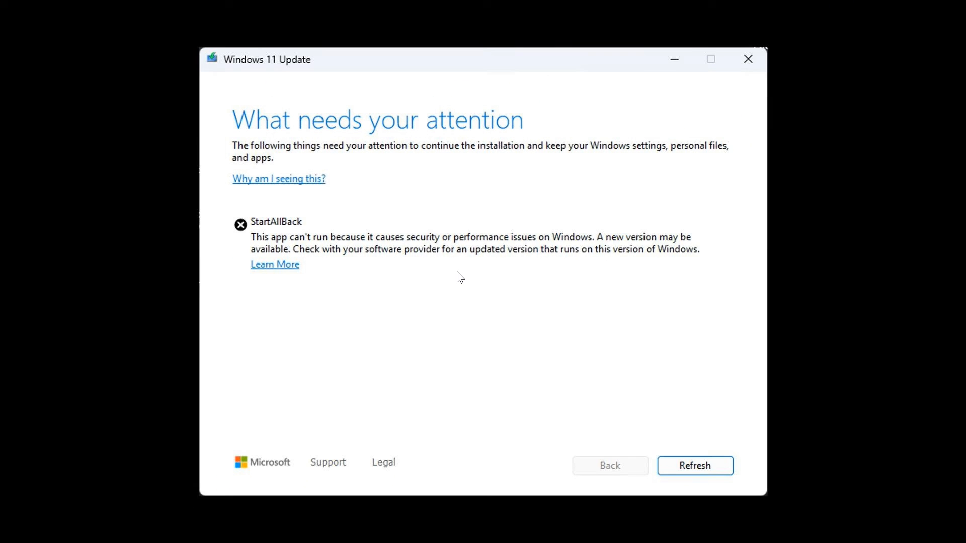
{"action": "mouse_move", "coordinate": [881, 55]}
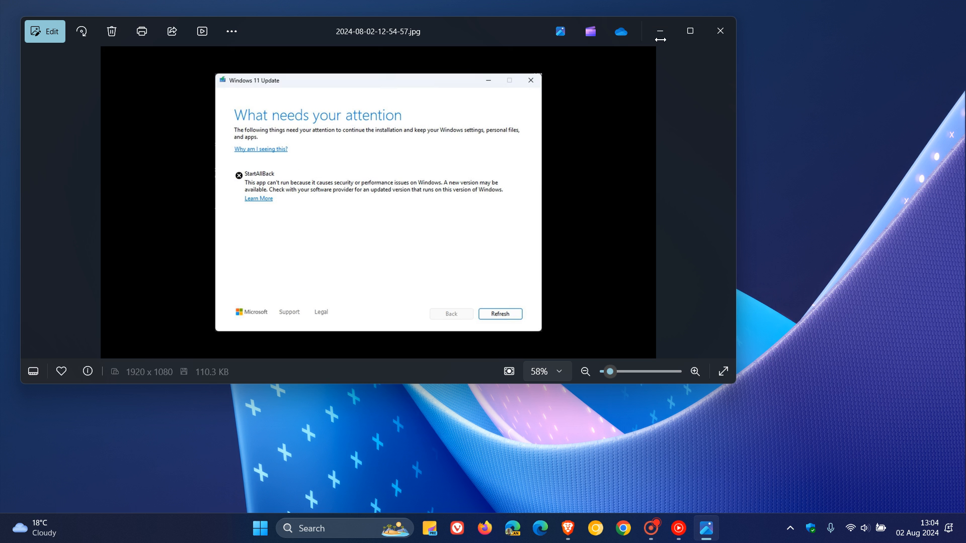
{"action": "mouse_move", "coordinate": [702, 504]}
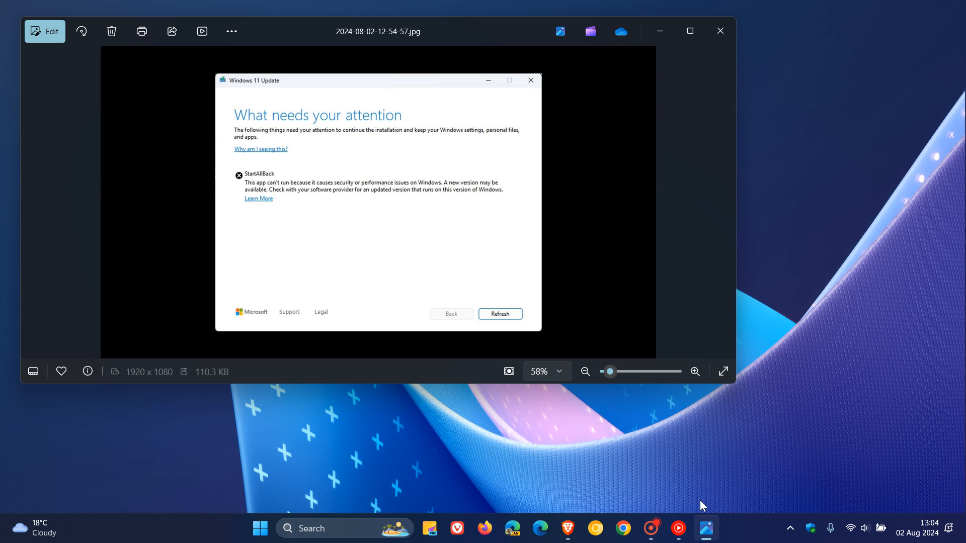
{"action": "left_click", "coordinate": [719, 31]}
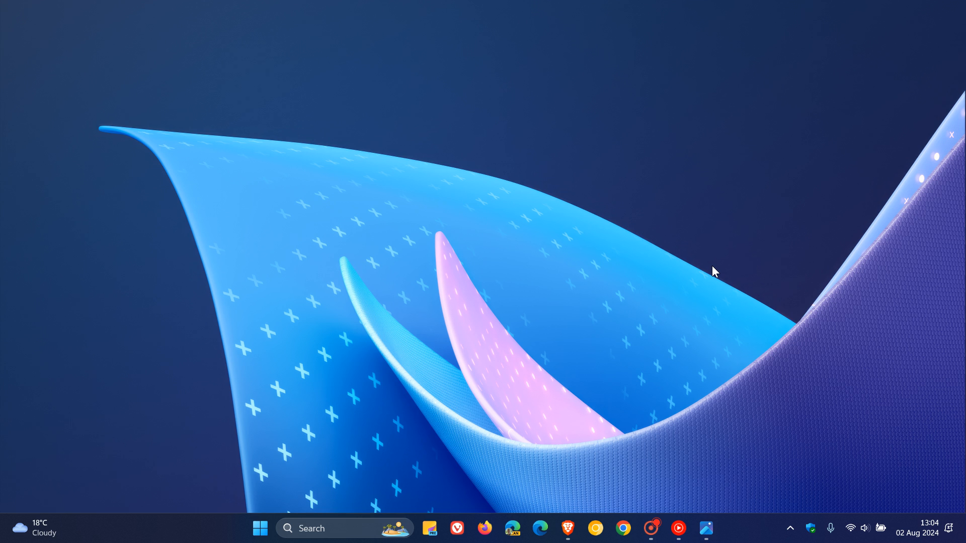
{"action": "mouse_move", "coordinate": [554, 491]}
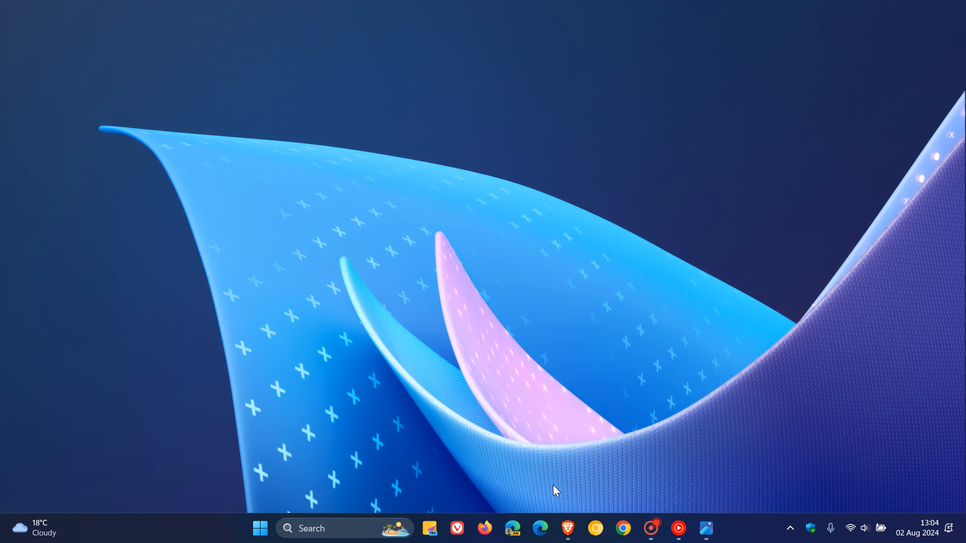
- Restore the Brave window showing the startallback.com page
{"action": "left_click", "coordinate": [567, 528]}
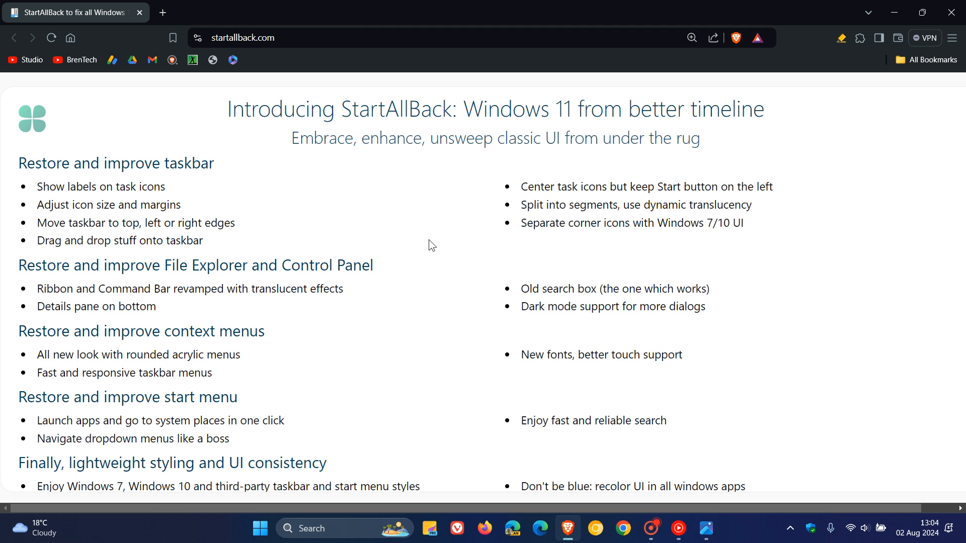
- Expand Version History under Download and scroll to the v3.8 notes
{"action": "scroll", "scroll_direction": "down", "scroll_amount": 3}
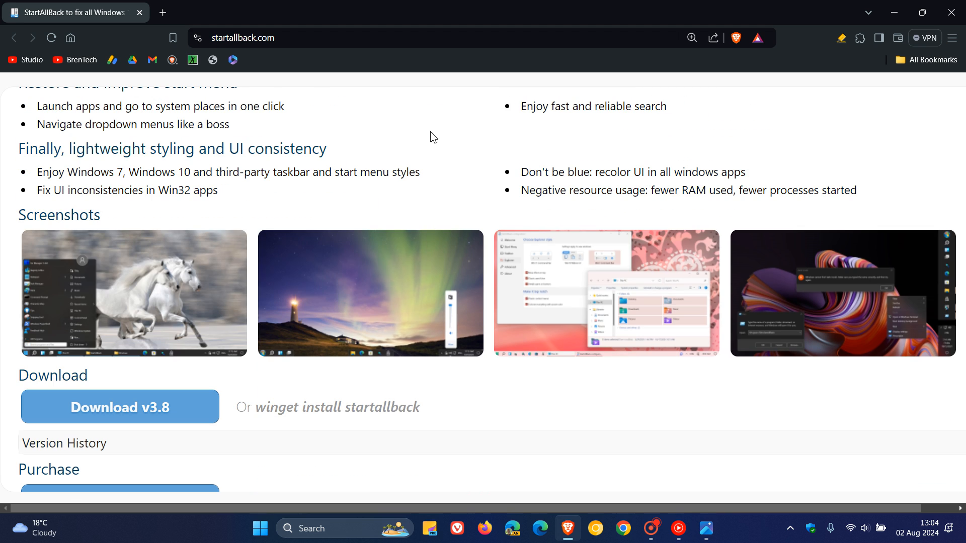
{"action": "scroll", "scroll_direction": "down", "scroll_amount": 3}
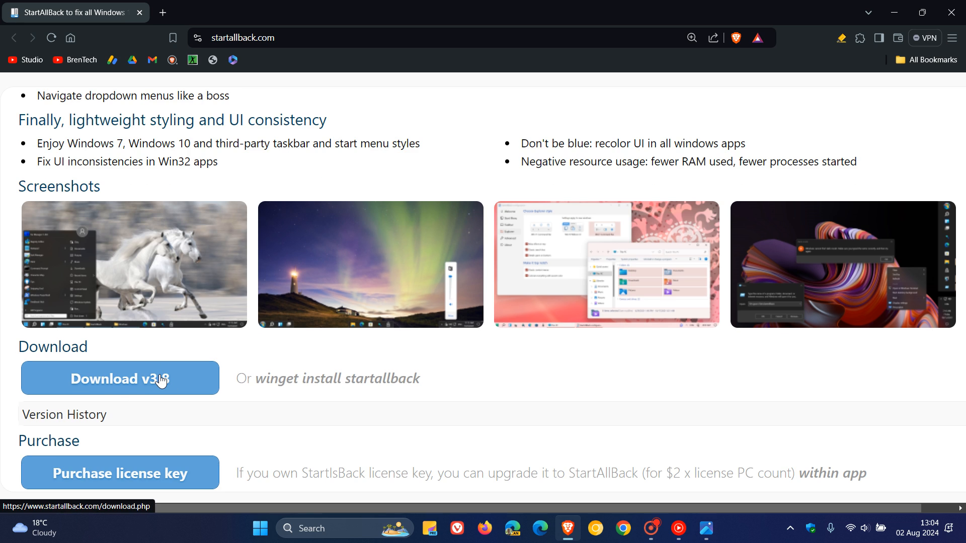
{"action": "left_click", "coordinate": [63, 414]}
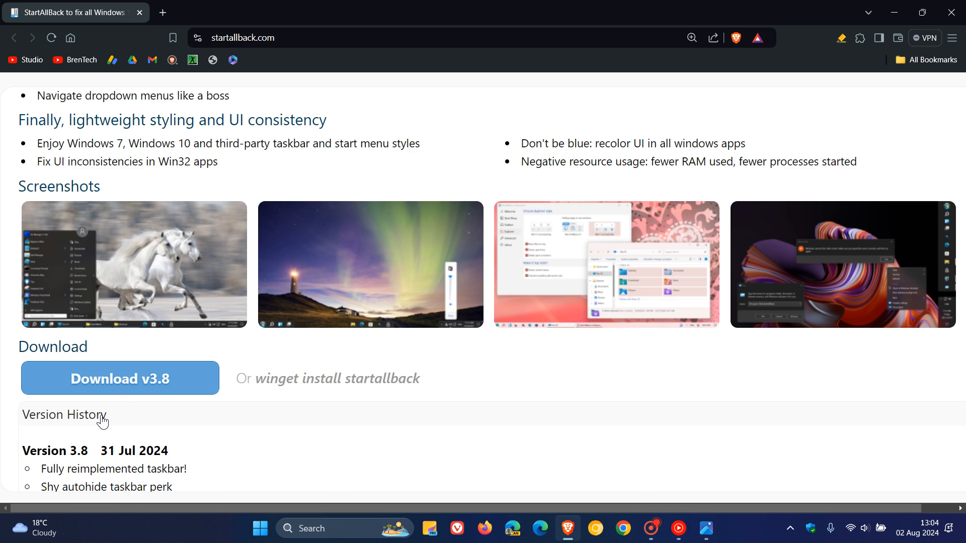
{"action": "scroll", "scroll_direction": "down", "scroll_amount": 3}
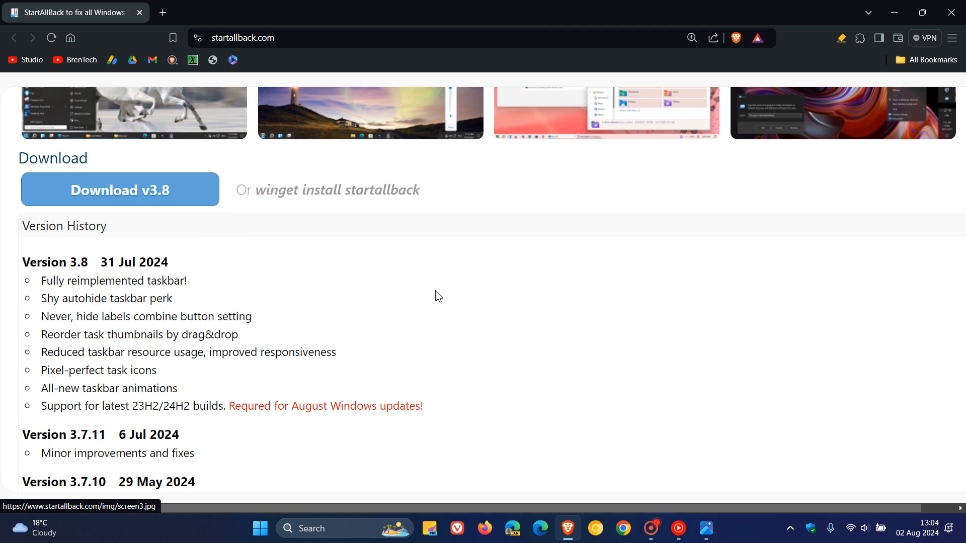
{"action": "mouse_move", "coordinate": [337, 332]}
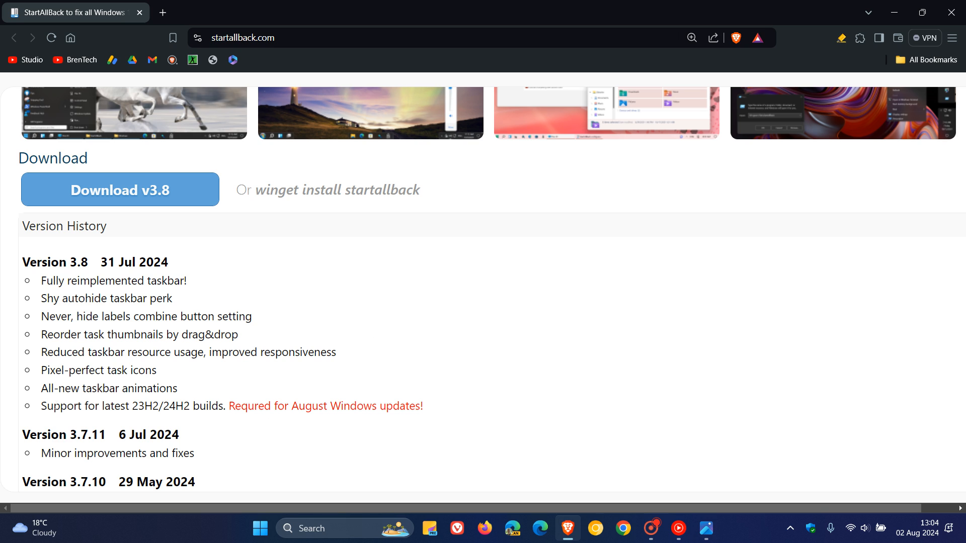
- Select '23H2/24H2 builds' in the v3.8 support note
{"action": "double_click", "coordinate": [59, 406]}
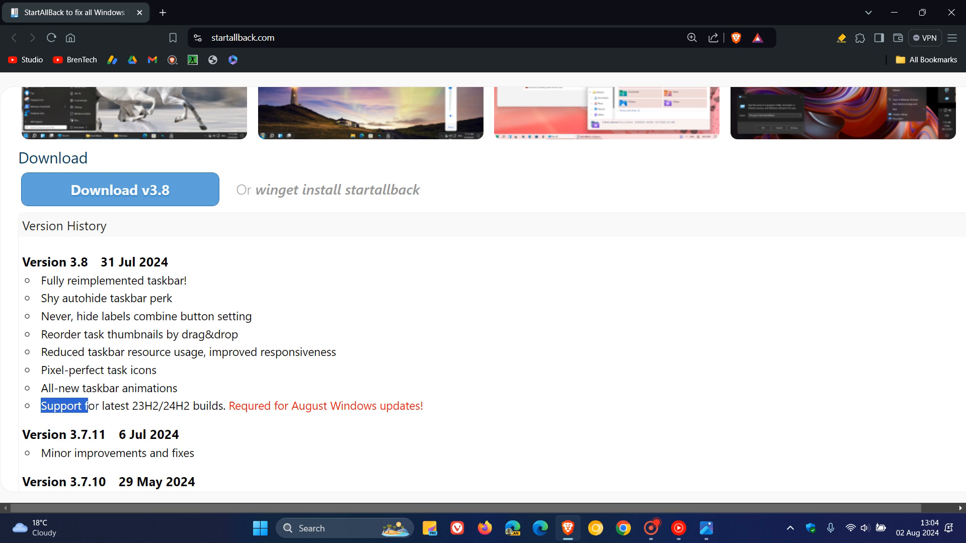
{"action": "left_click_drag", "start_coordinate": [62, 405], "coordinate": [197, 406]}
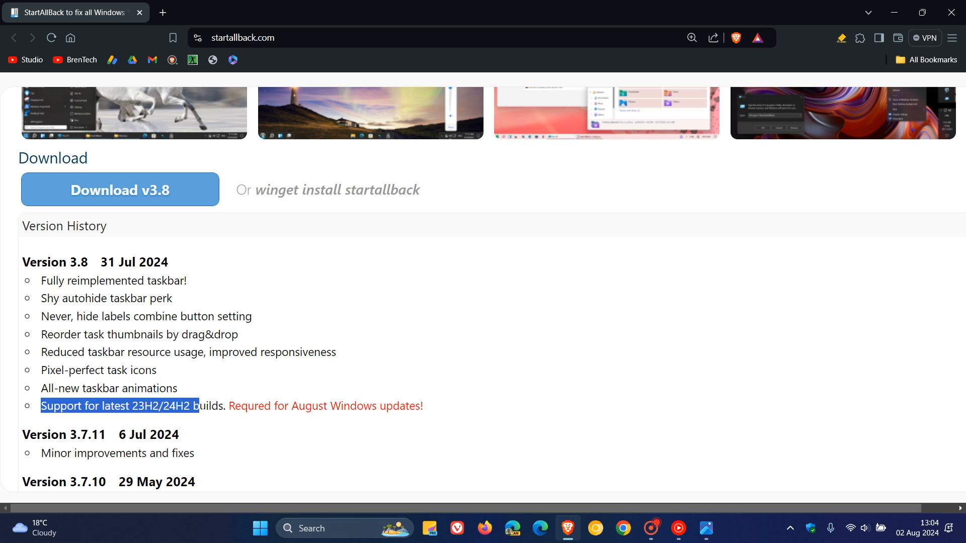
{"action": "left_click_drag", "start_coordinate": [194, 405], "coordinate": [225, 405]}
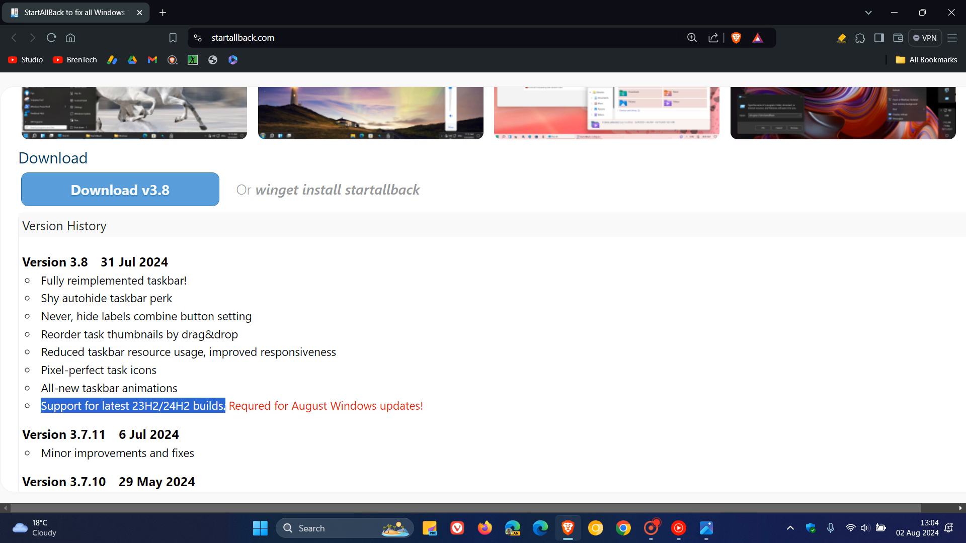
{"action": "left_click_drag", "start_coordinate": [225, 406], "coordinate": [417, 406]}
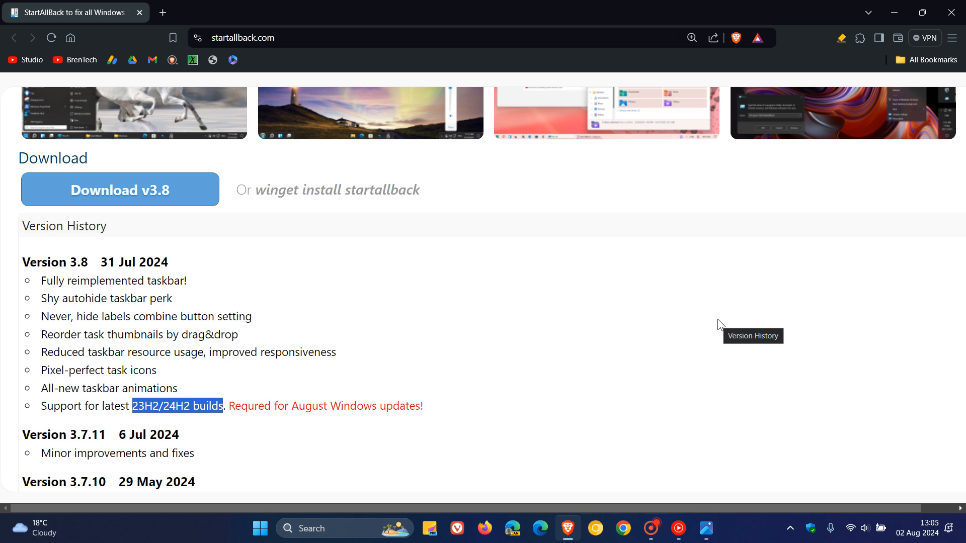
{"action": "mouse_move", "coordinate": [99, 231]}
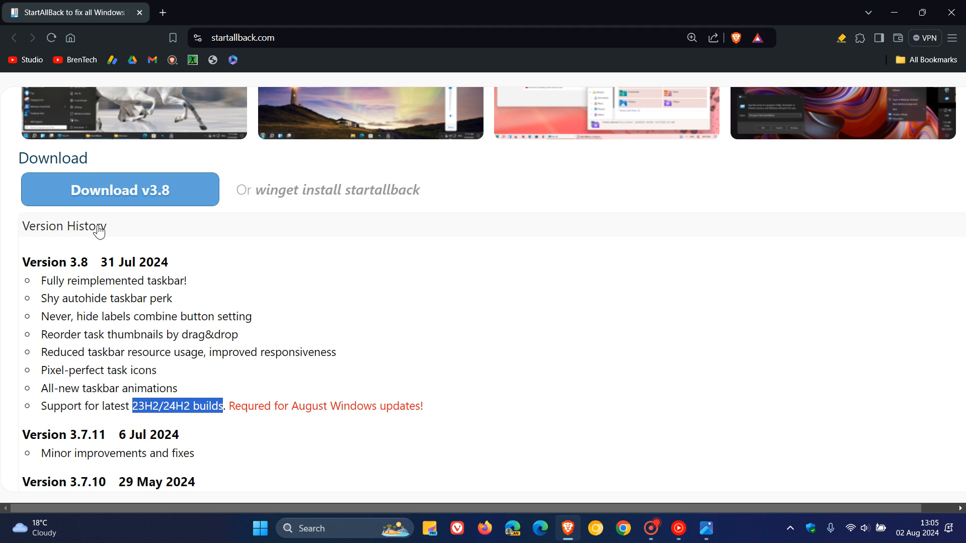
- Scroll back up and minimize the Brave window to show the desktop
{"action": "scroll", "scroll_direction": "up", "scroll_amount": 3}
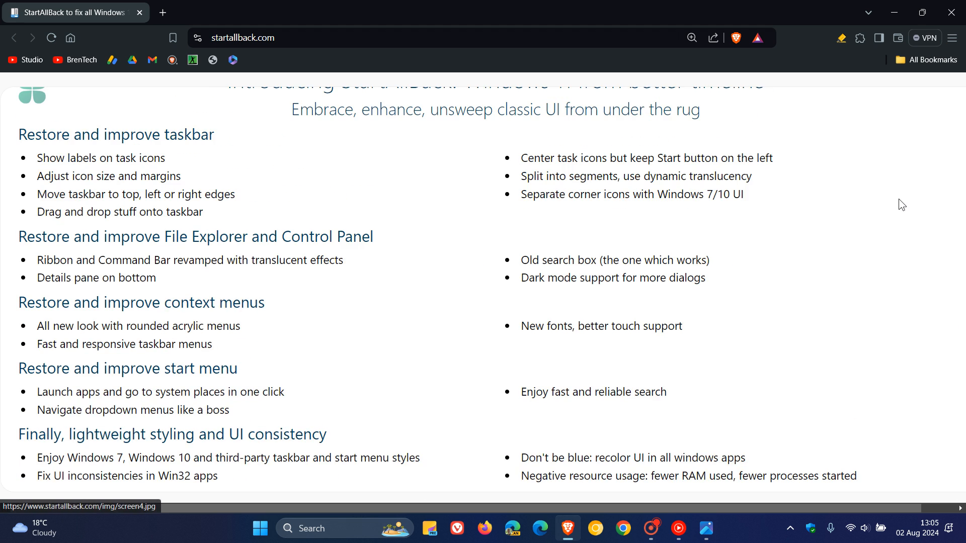
{"action": "left_click", "coordinate": [893, 12]}
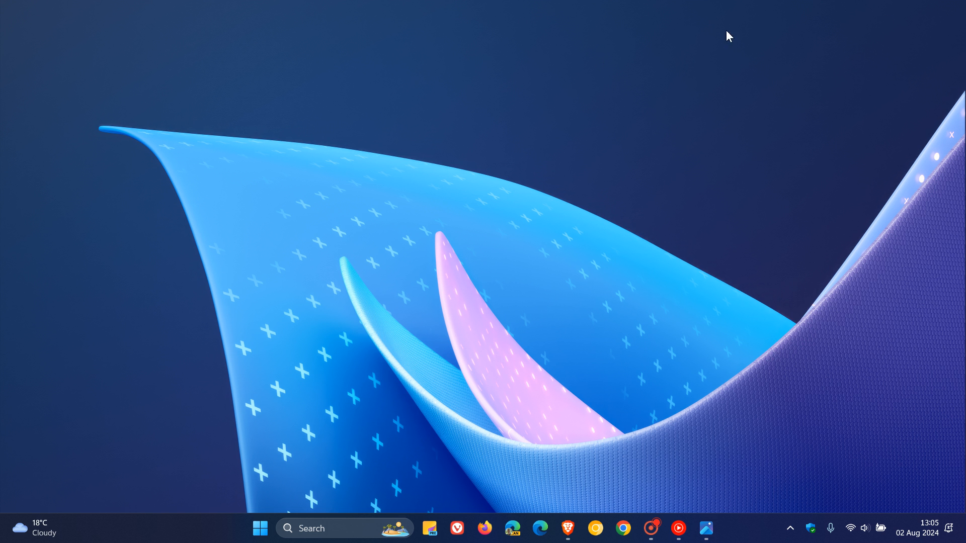
{"action": "mouse_move", "coordinate": [623, 189]}
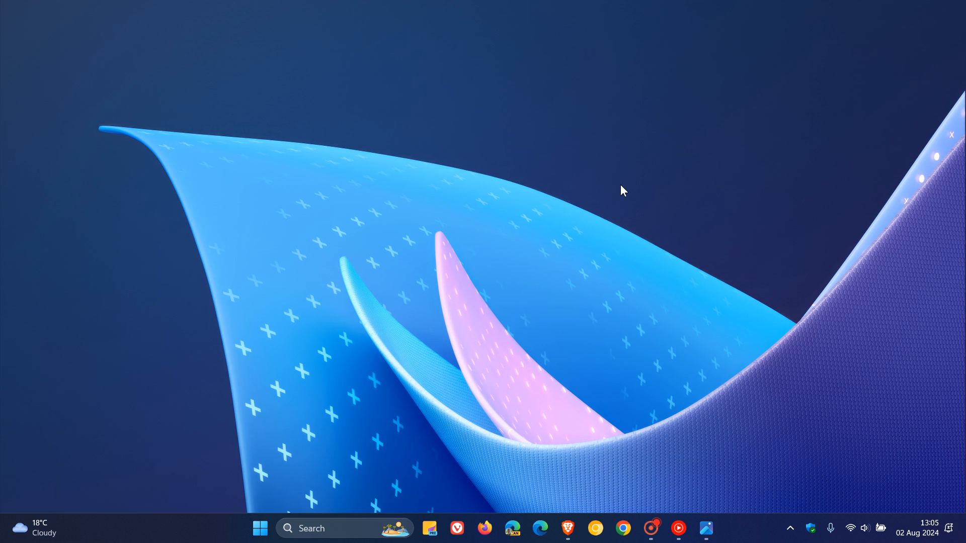